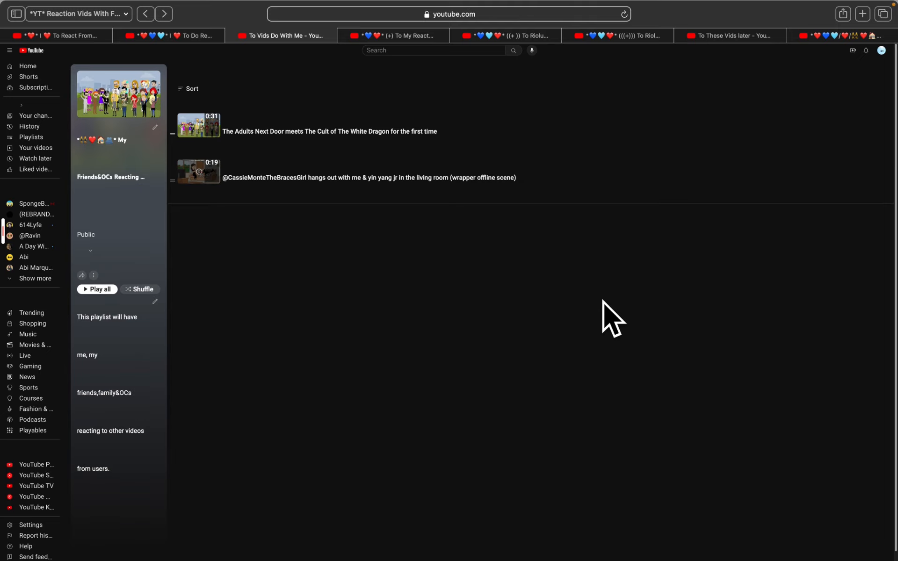
mouse_move(221, 209)
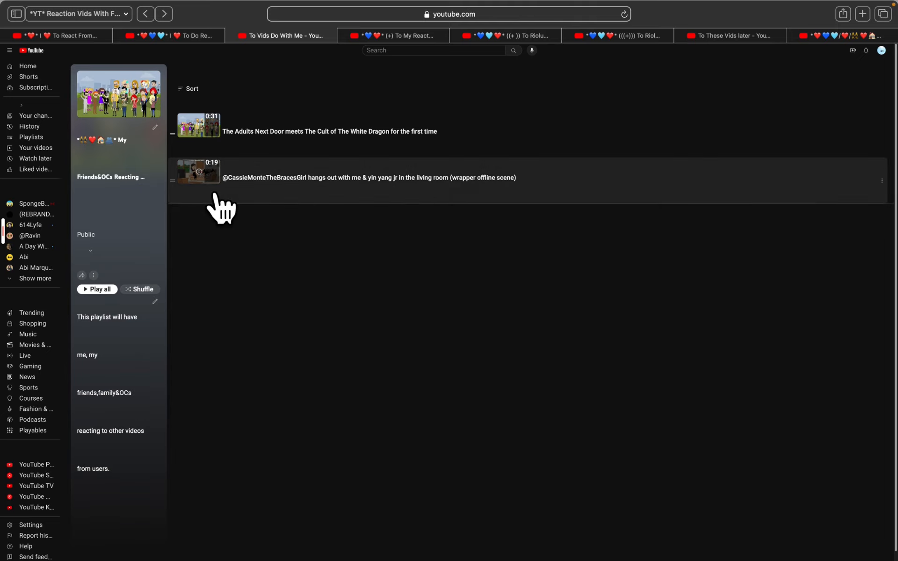
Open the living room hangs-out Wrapper Offline scene from the reaction playlist
left_click(197, 172)
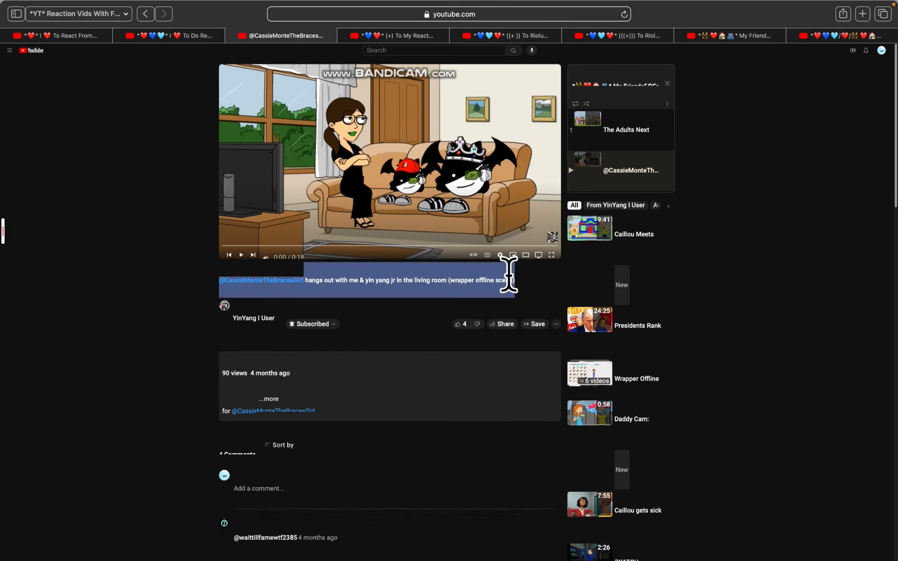
right_click(406, 279)
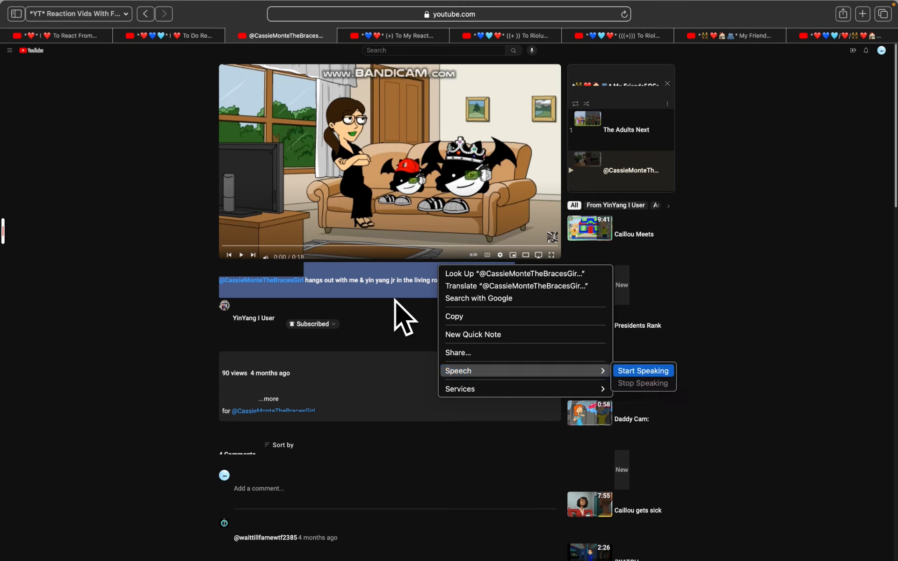
left_click(405, 319)
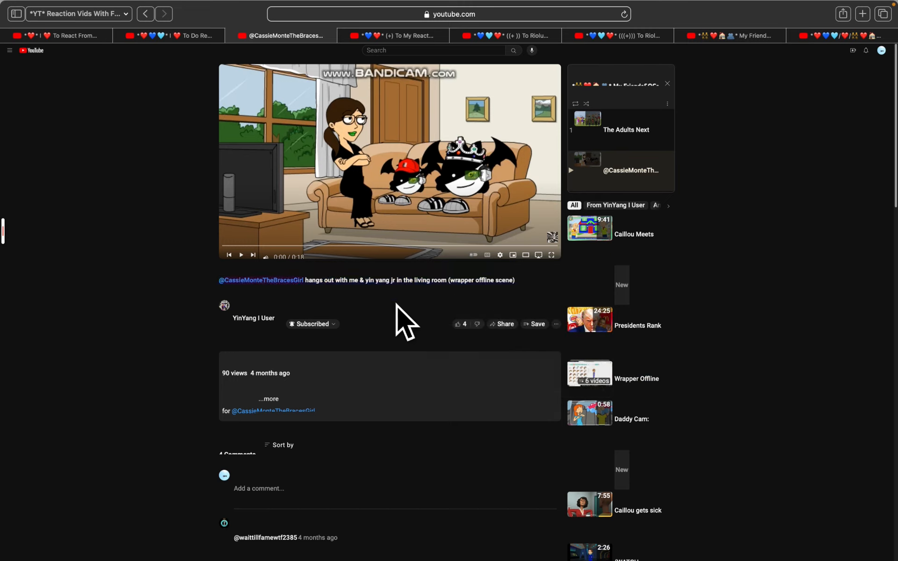
double_click(378, 279)
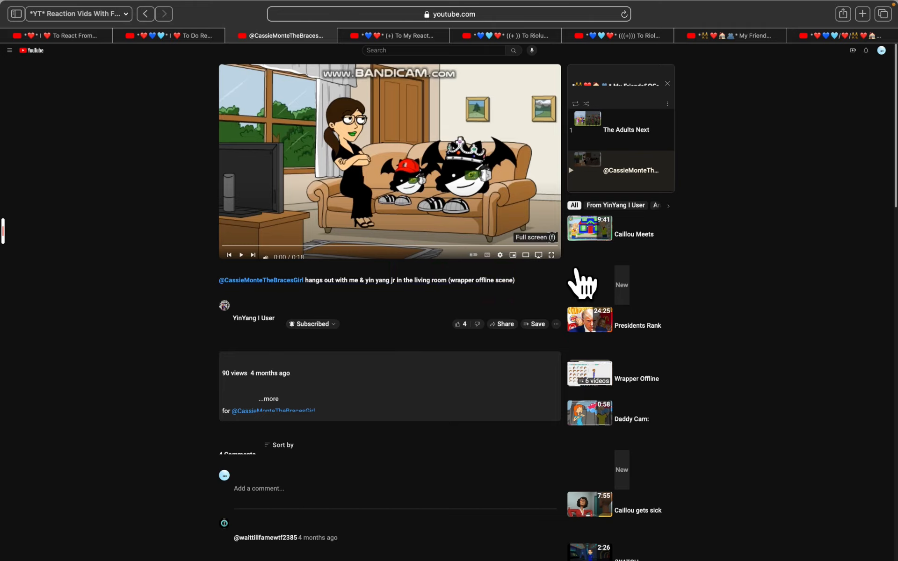
Expand the living room scene to fill the whole screen
left_click(550, 254)
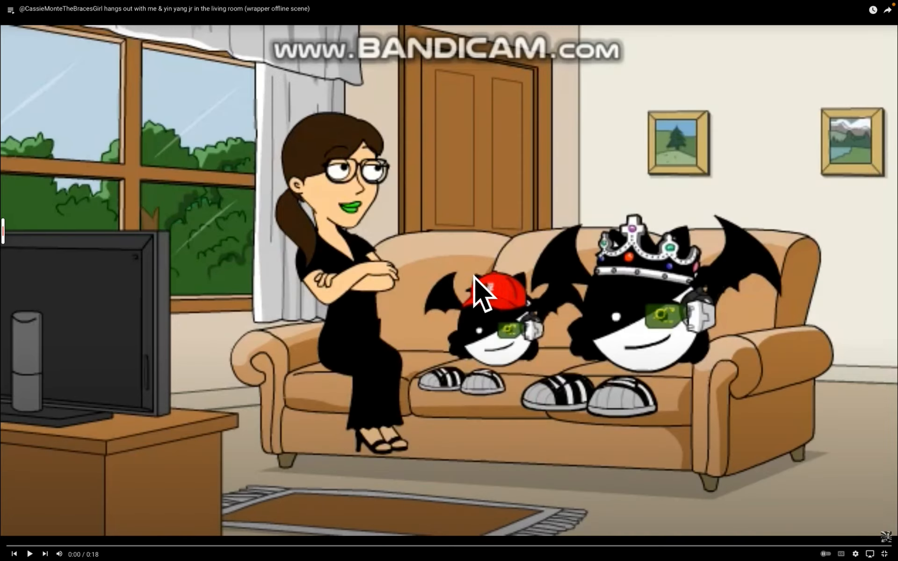
mouse_move(49, 539)
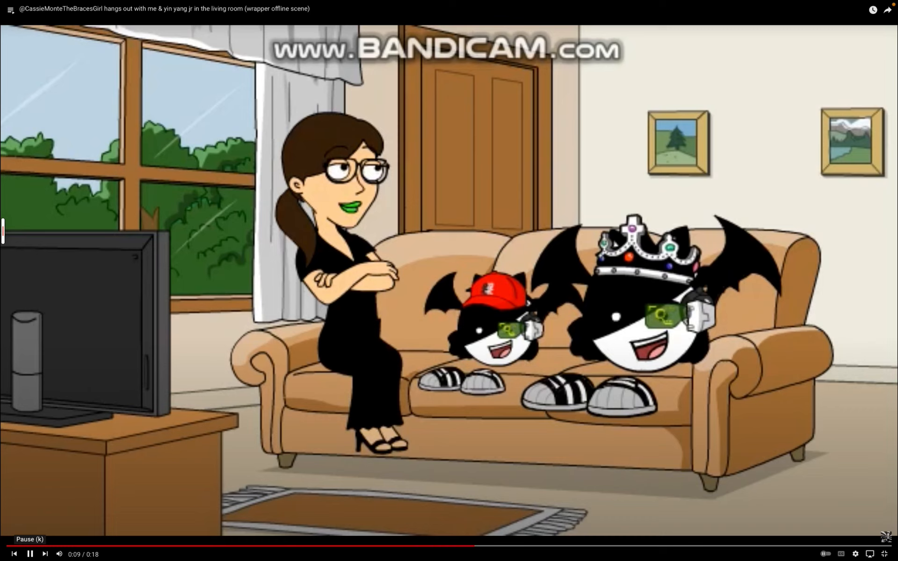
left_click(29, 554)
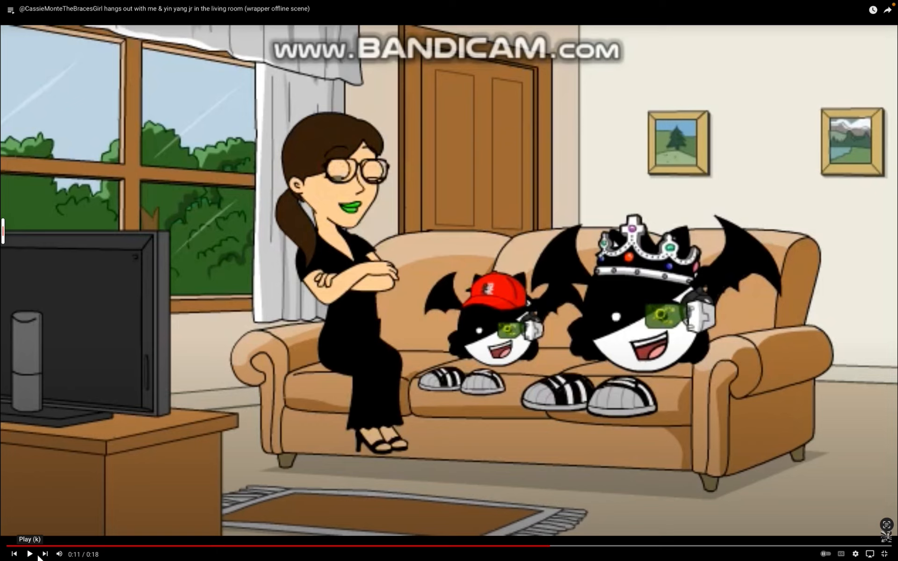
left_click(29, 553)
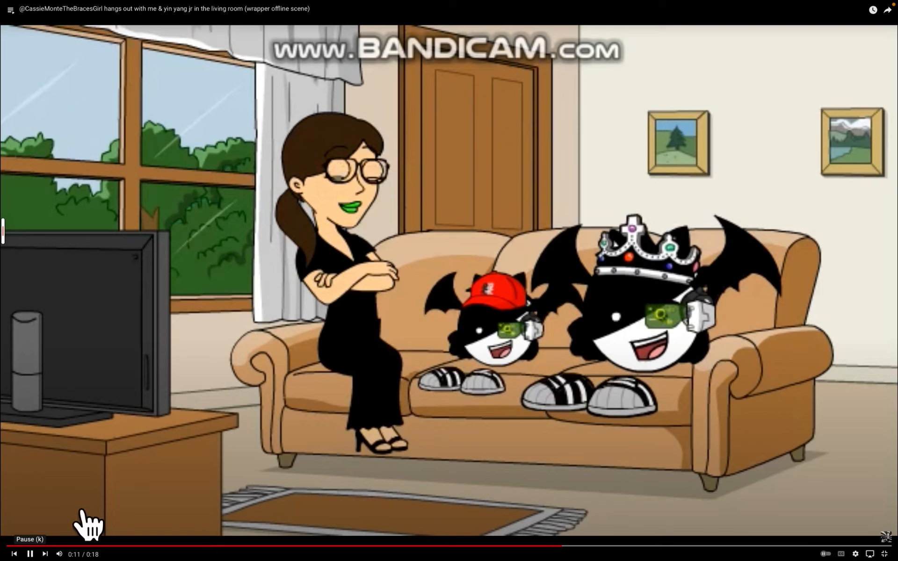